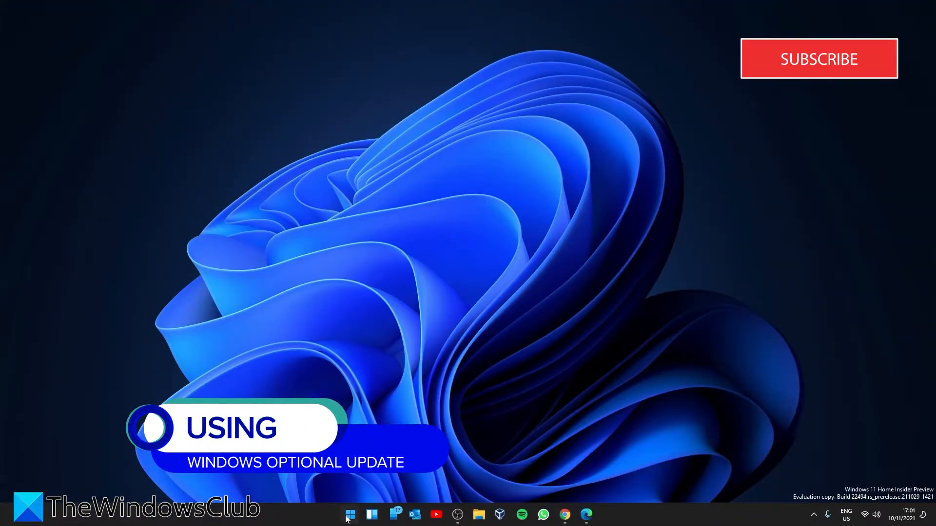
# - Open Windows Settings from the taskbar icon
pyautogui.click(596, 514)
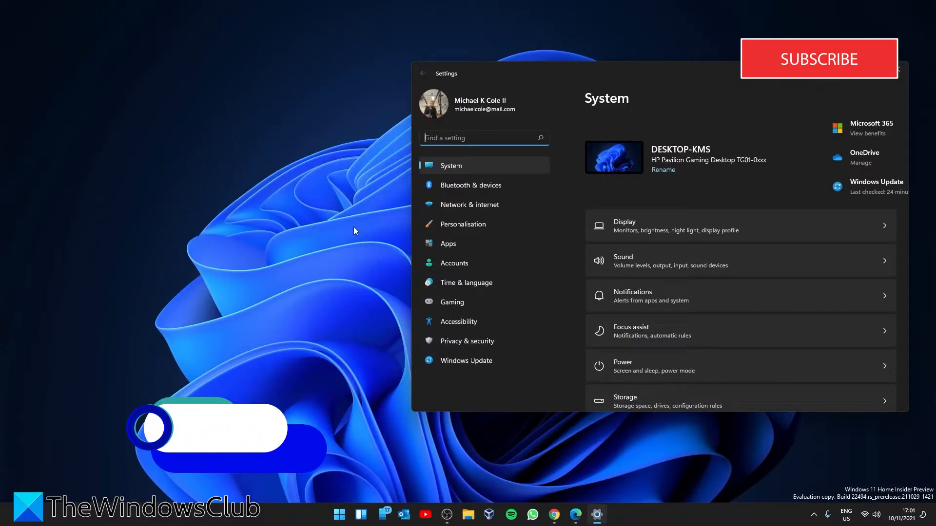
pyautogui.moveTo(508, 360)
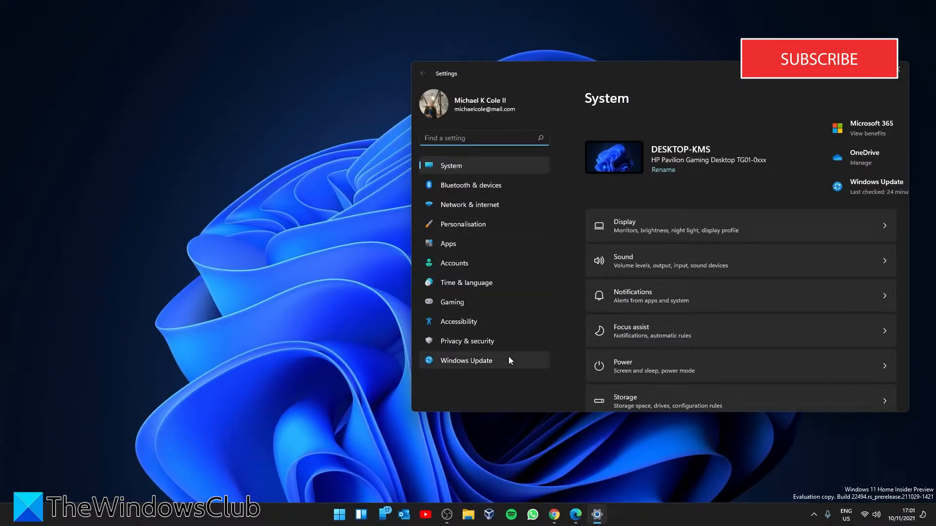
# - Go to Windows Update and scroll down to find optional updates
pyautogui.click(466, 360)
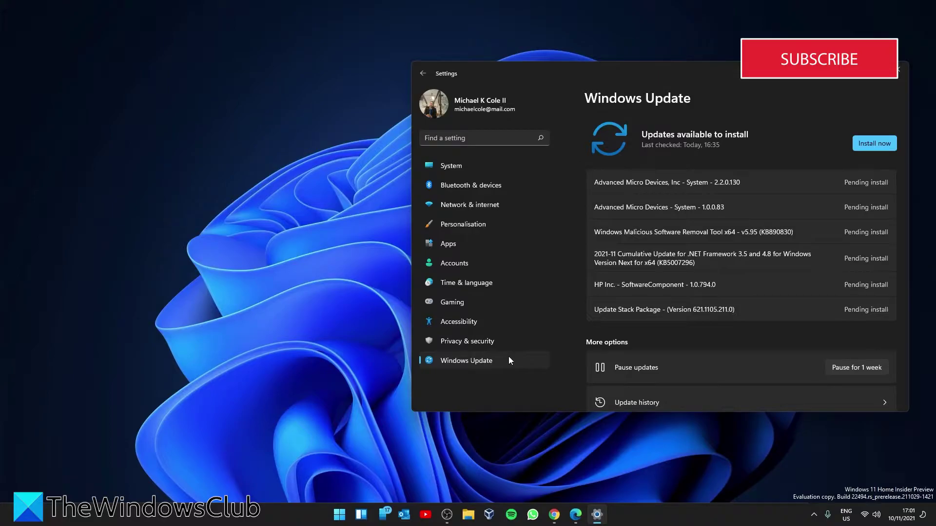
pyautogui.moveTo(712, 330)
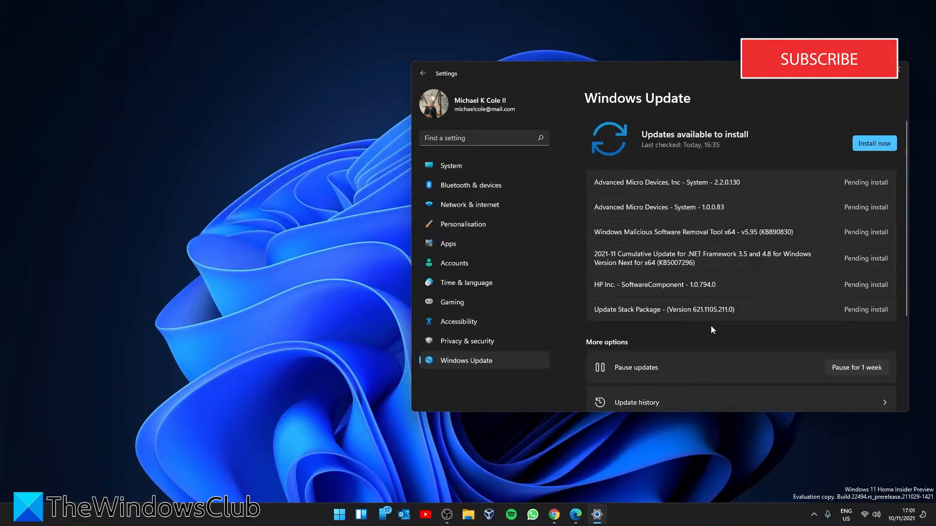
pyautogui.scroll(-3)
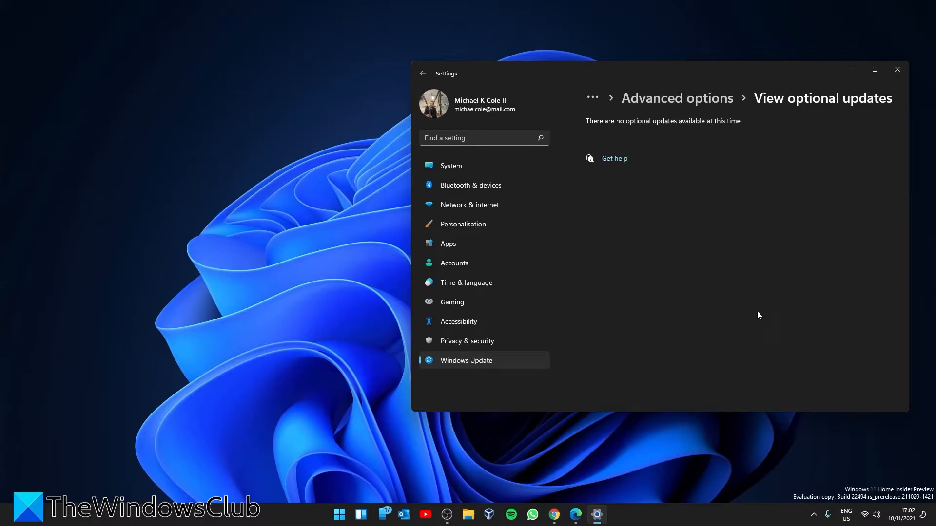
# - Close Settings and launch Device Manager from the Start button's right-click menu
pyautogui.click(895, 69)
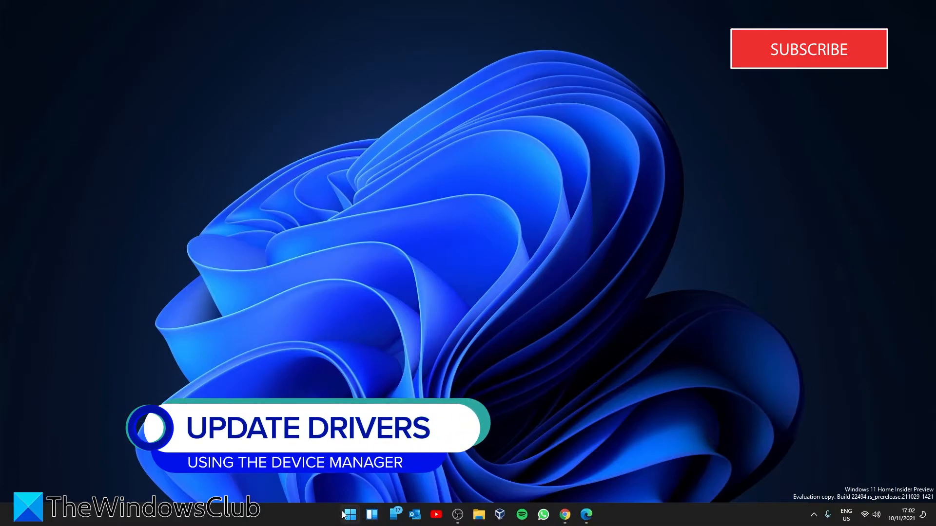
pyautogui.rightClick(349, 513)
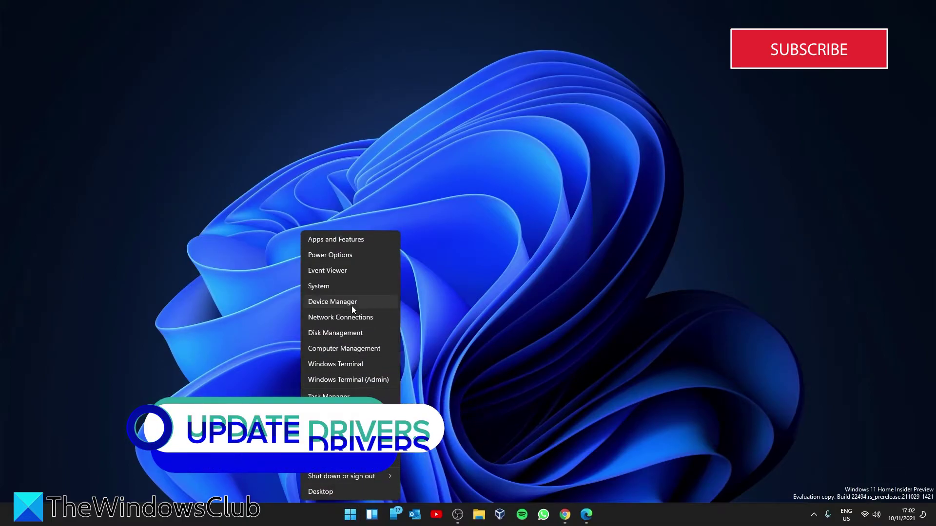
pyautogui.click(333, 301)
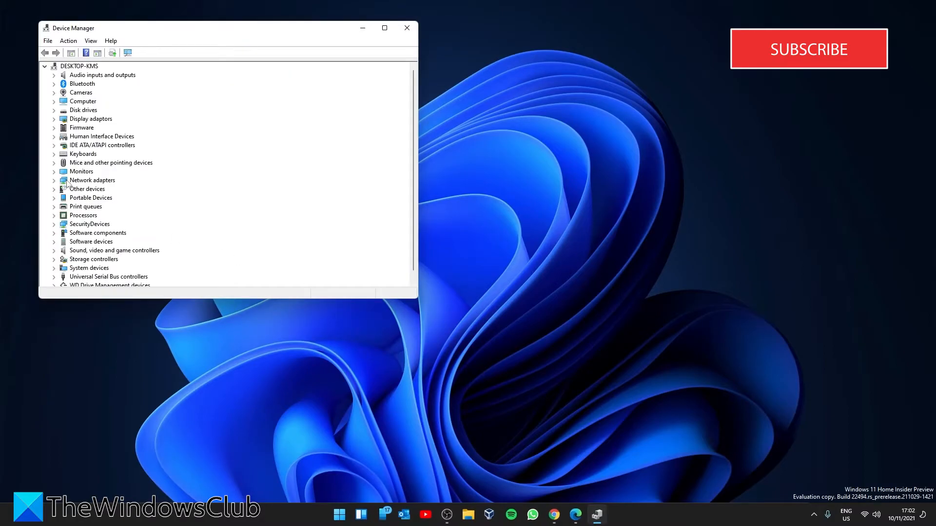
# - Expand Network adapters, bring up an adapter's actions menu, and scroll through the adapter list
pyautogui.click(53, 180)
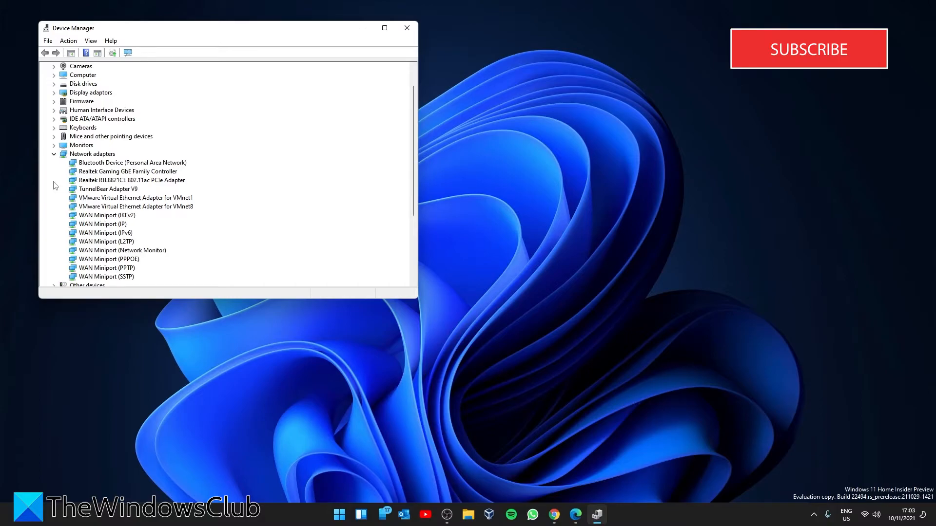
pyautogui.moveTo(88, 195)
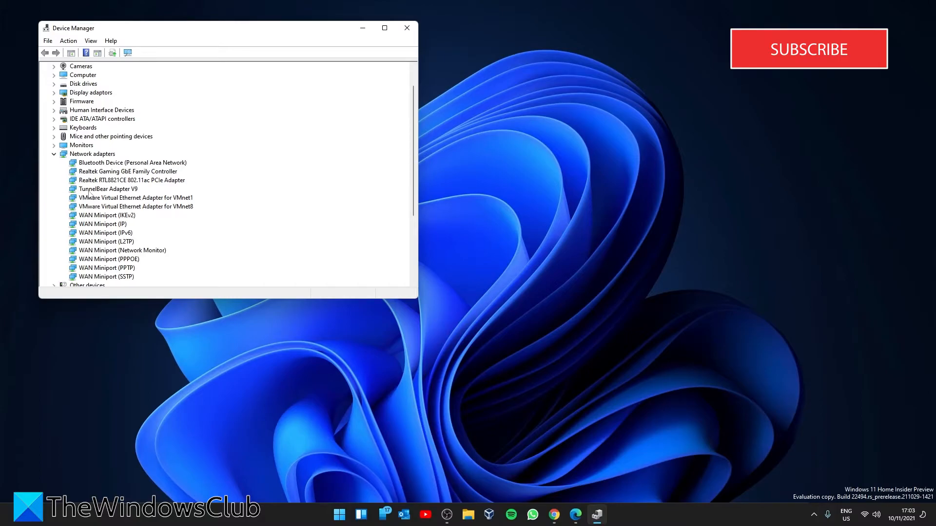
pyautogui.moveTo(907, 95)
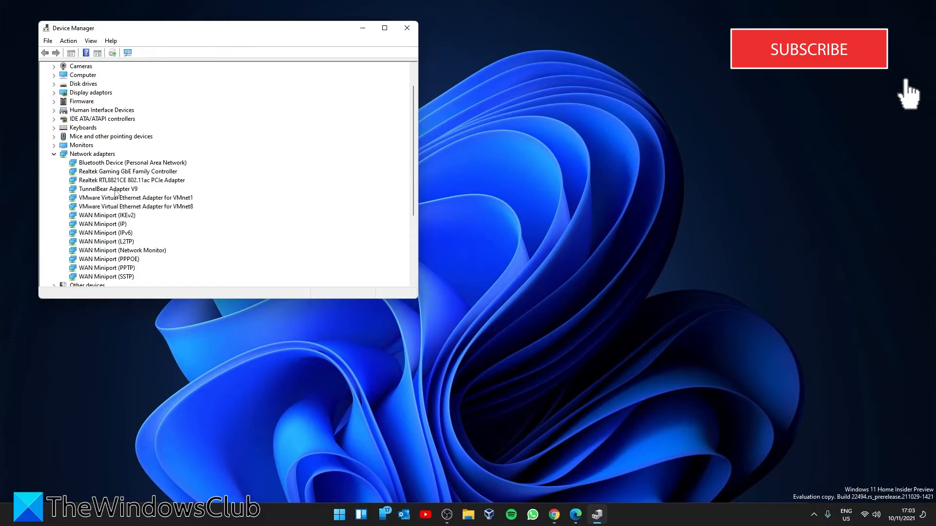
pyautogui.rightClick(107, 188)
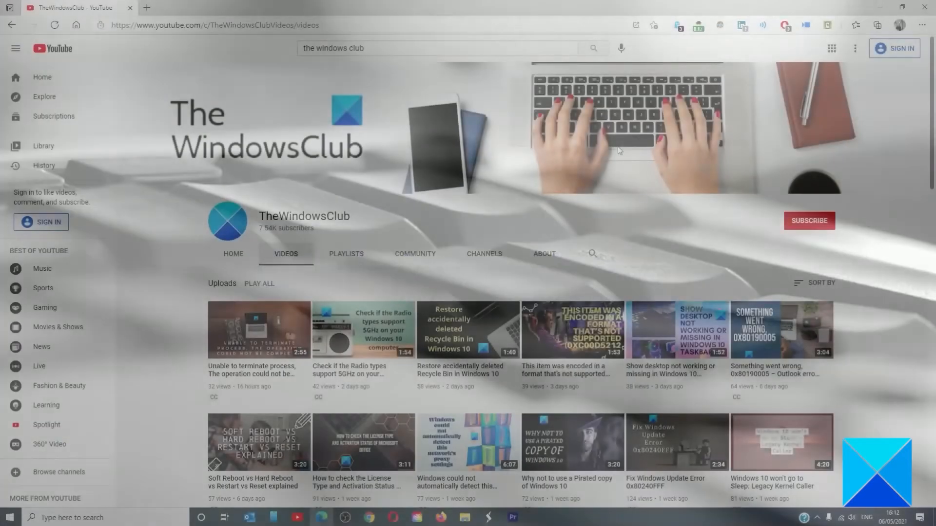
pyautogui.scroll(-3)
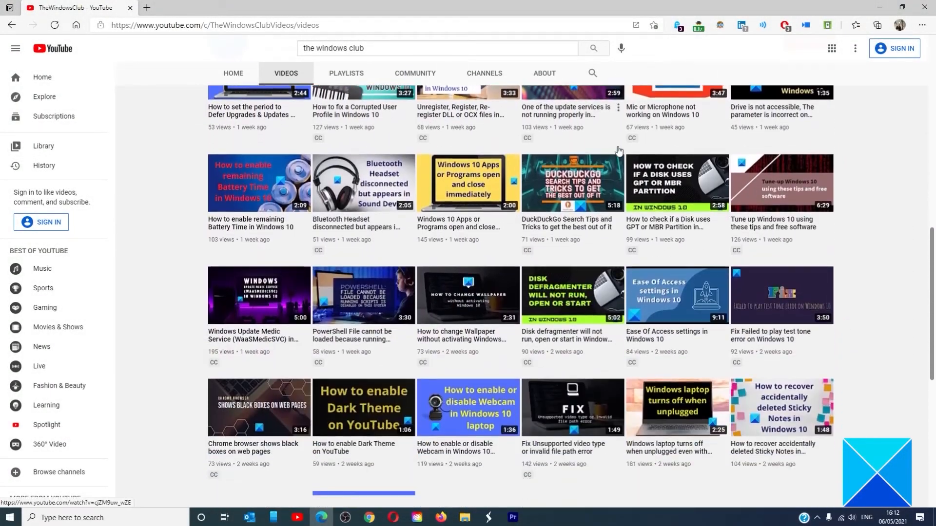
pyautogui.scroll(-3)
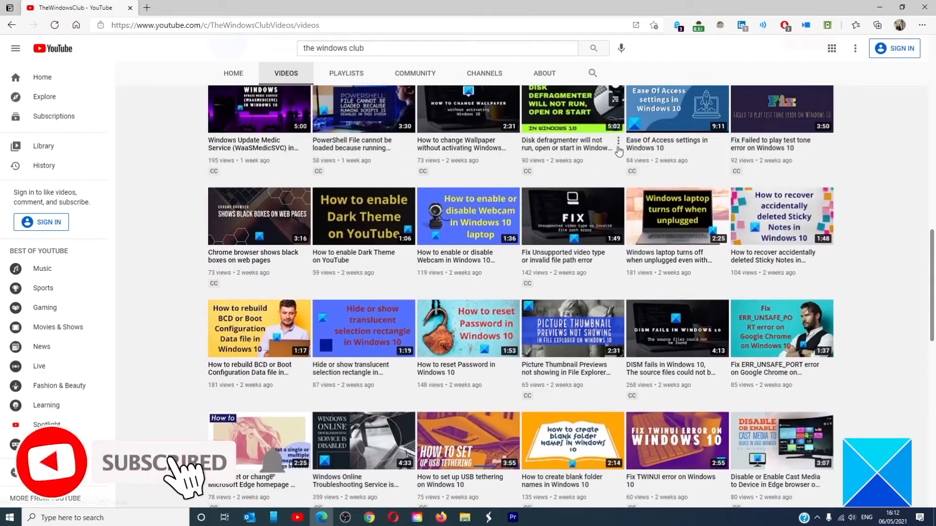